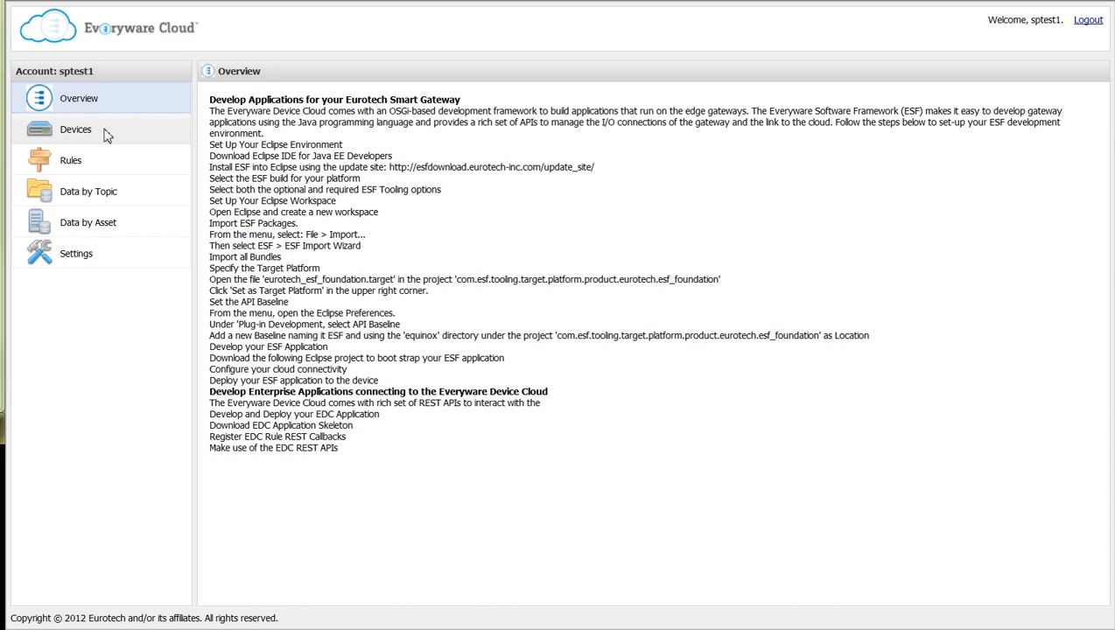
View the five devices in the Devices table, see them on the Map, and return to the table
{"action": "left_click", "coordinate": [75, 130]}
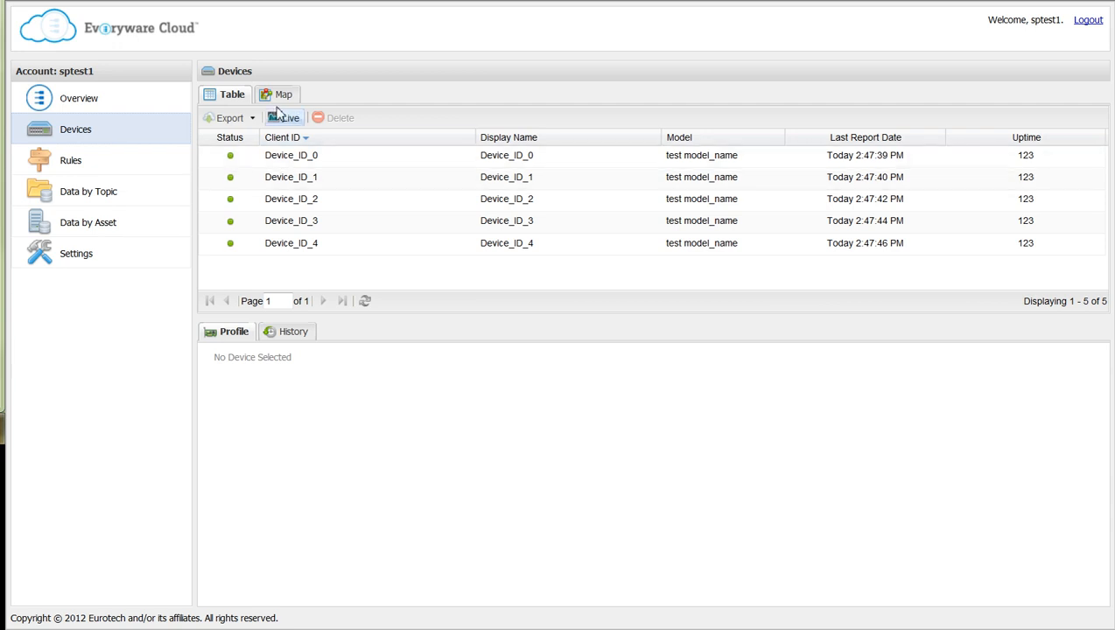
{"action": "left_click", "coordinate": [276, 94]}
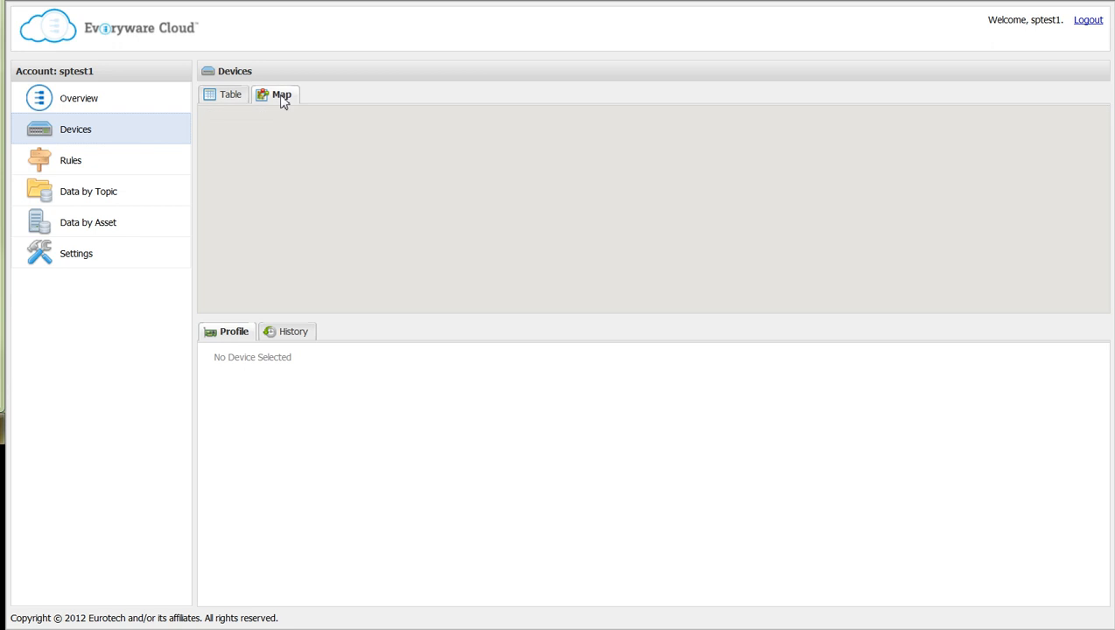
{"action": "left_click", "coordinate": [280, 94]}
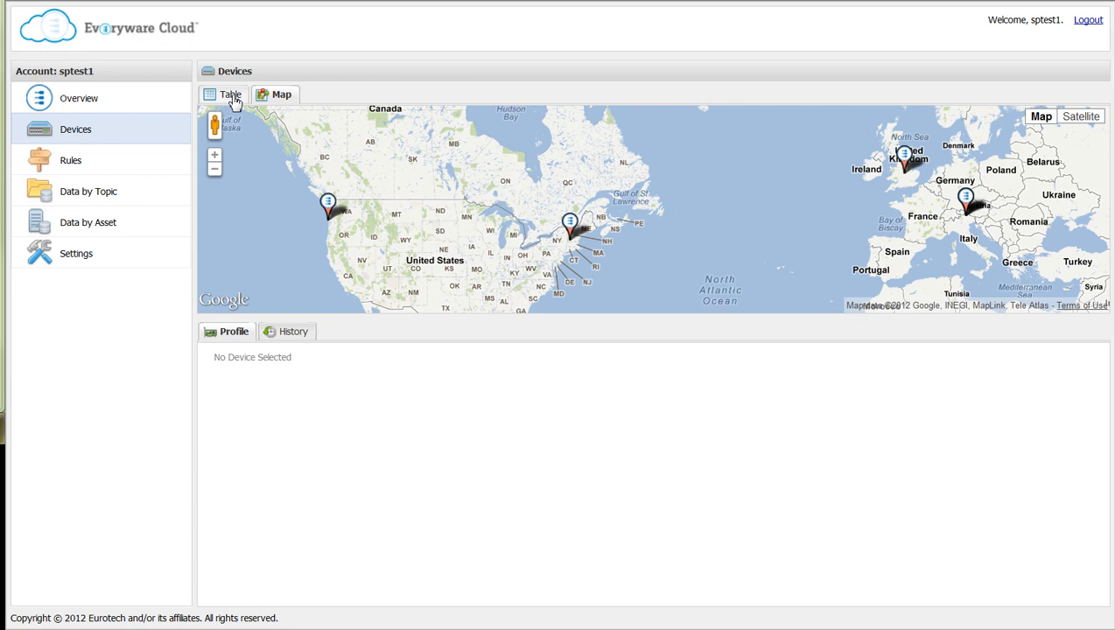
{"action": "left_click", "coordinate": [224, 95]}
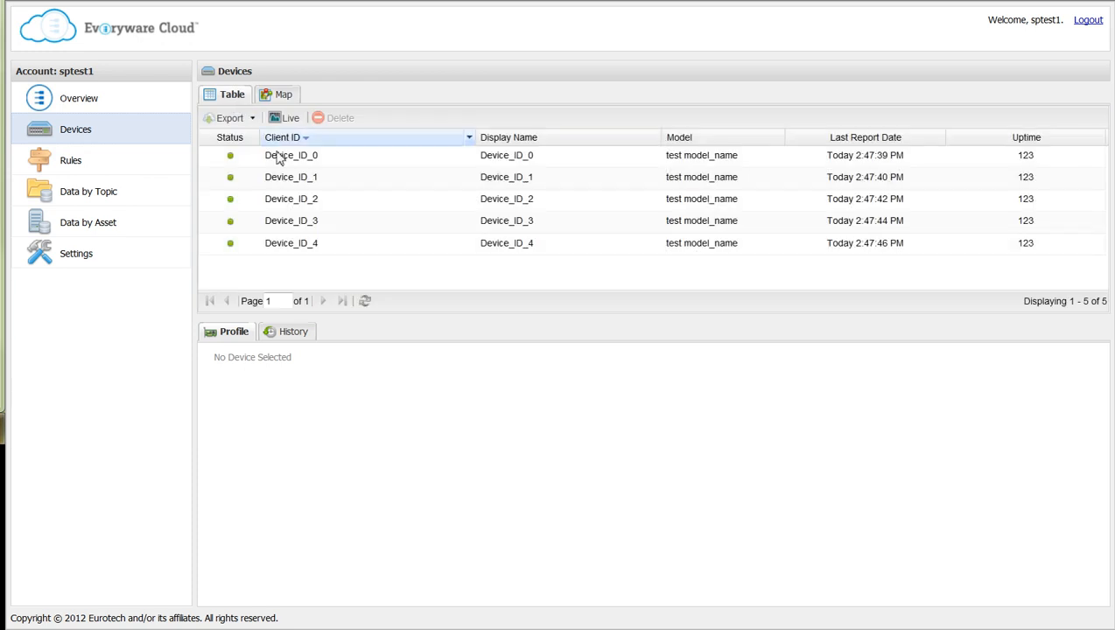
Review Device_ID_0's profile, event history and export options, then go to Data by Topic
{"action": "left_click", "coordinate": [291, 154]}
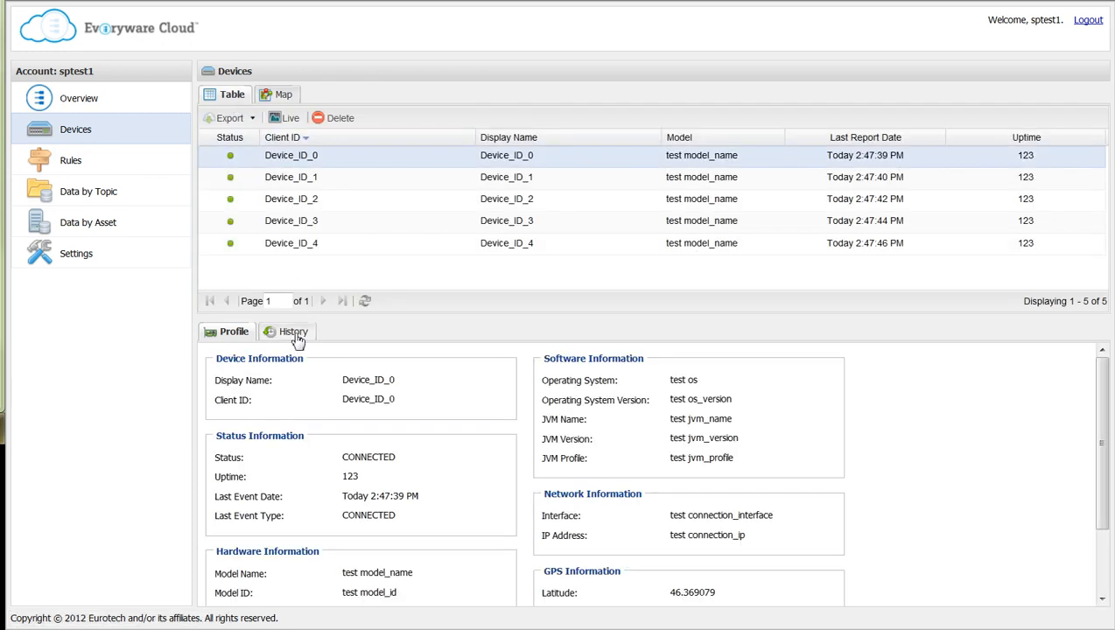
{"action": "left_click", "coordinate": [290, 330]}
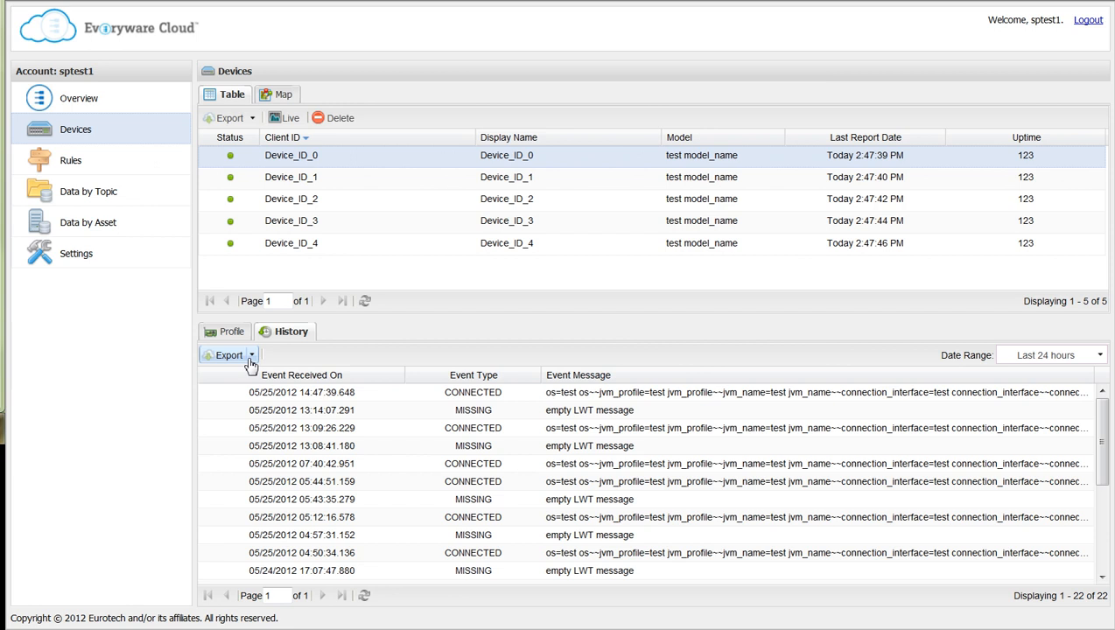
{"action": "left_click", "coordinate": [227, 353]}
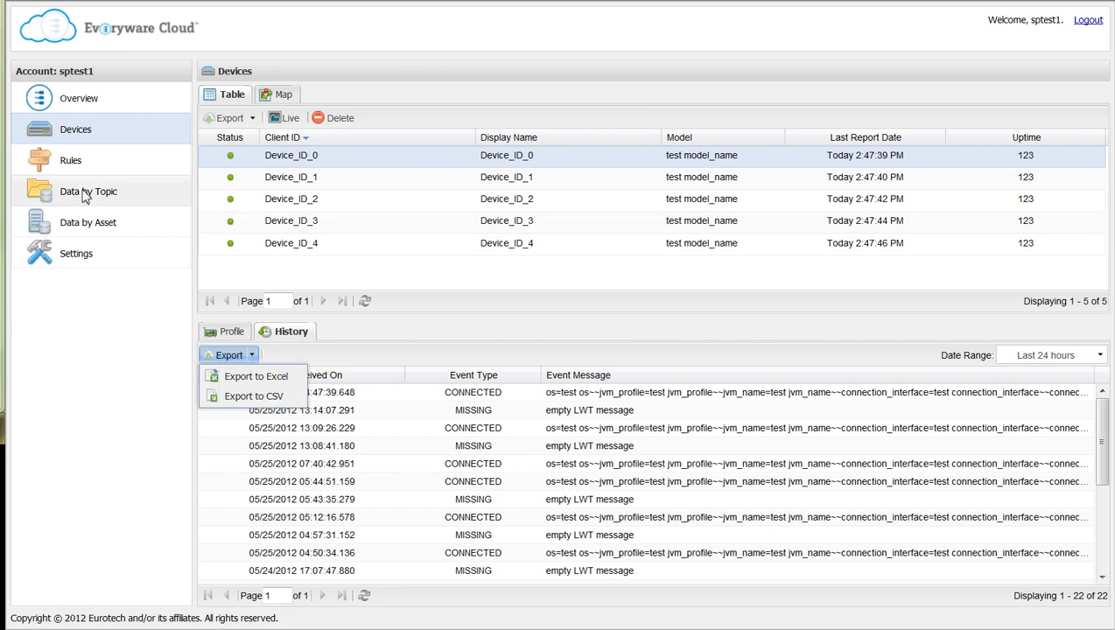
{"action": "left_click", "coordinate": [88, 191]}
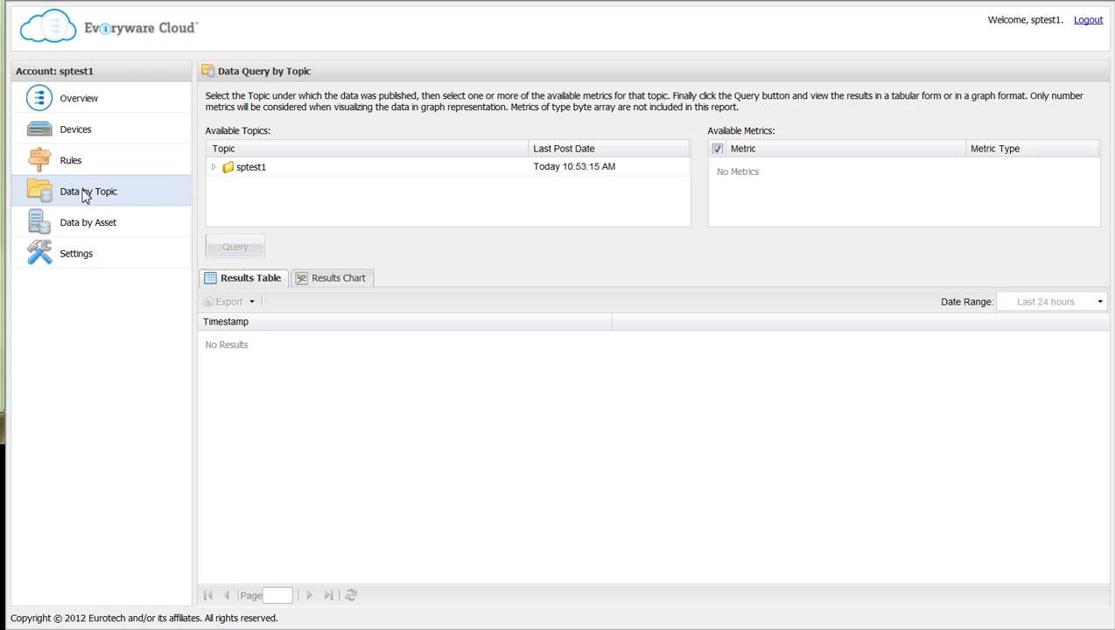
{"action": "mouse_move", "coordinate": [260, 182]}
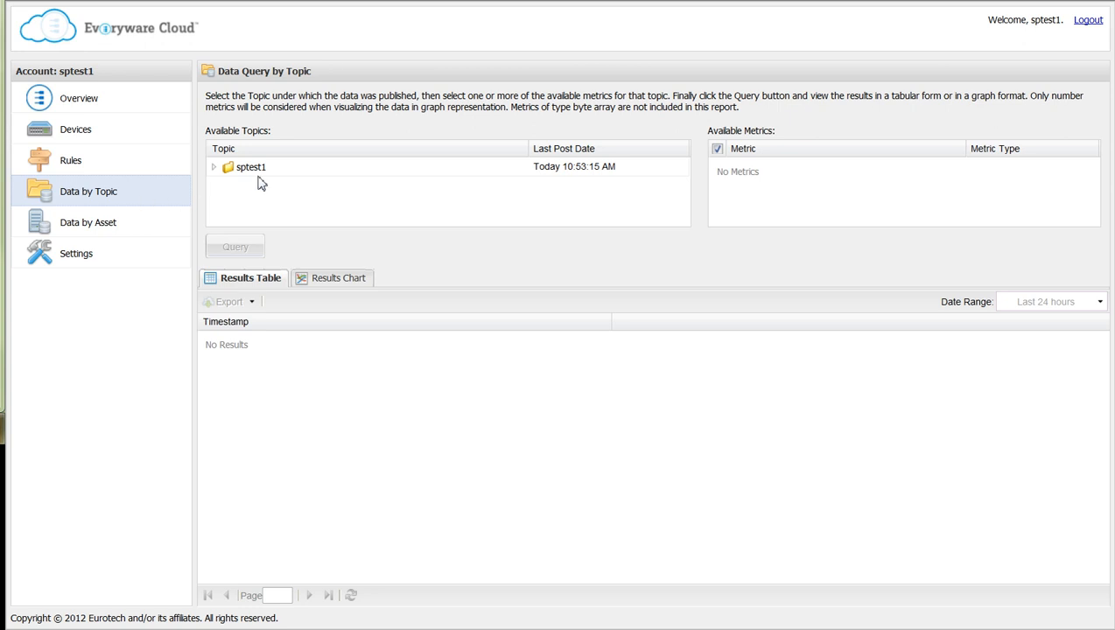
Select topic sptest1 > region1/machine/one and choose its temperature_1 metric
{"action": "left_click", "coordinate": [252, 166]}
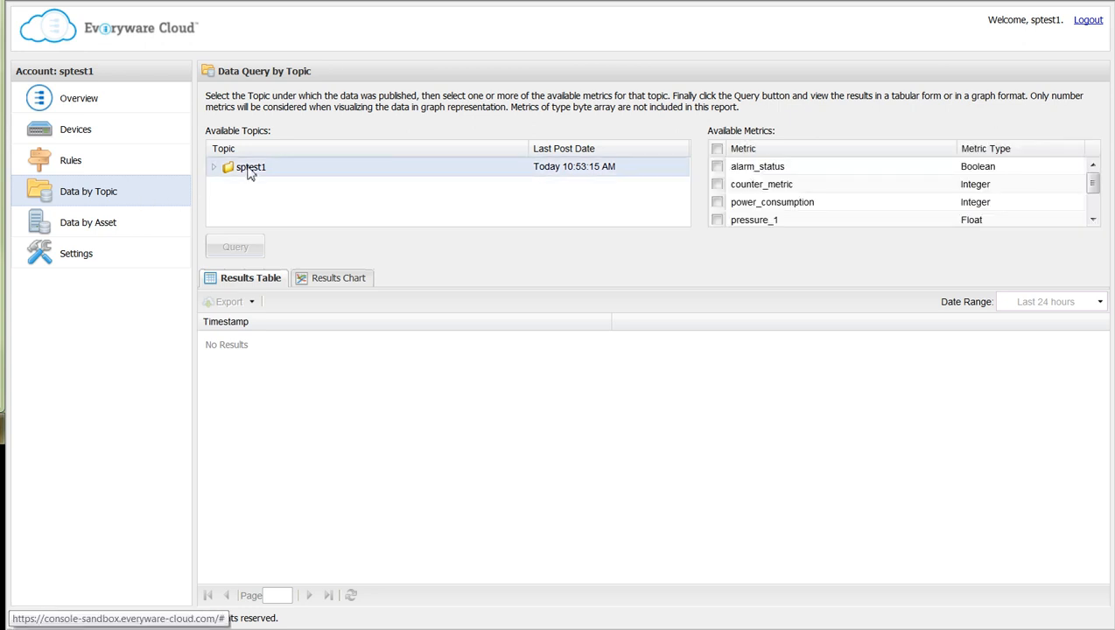
{"action": "left_click", "coordinate": [213, 166]}
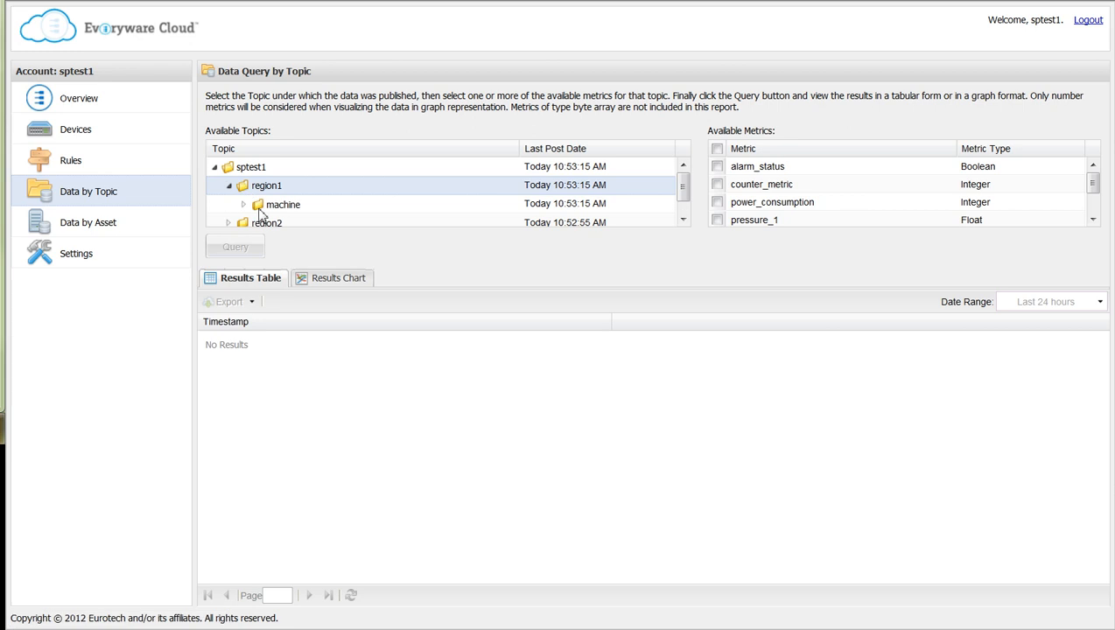
{"action": "left_click", "coordinate": [245, 203]}
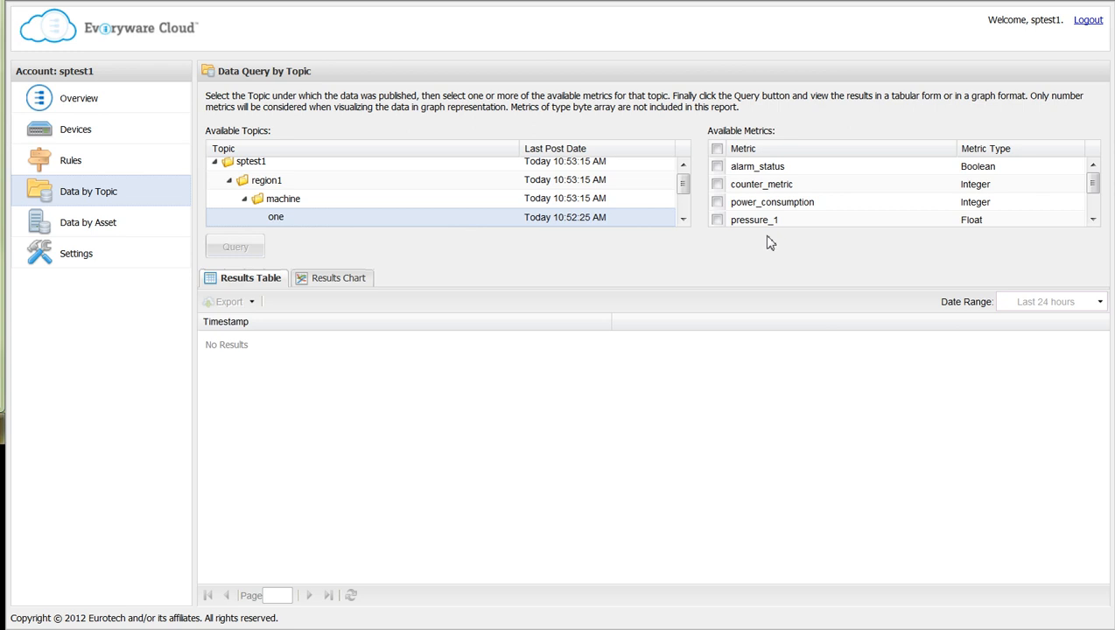
{"action": "scroll", "scroll_direction": "down", "scroll_amount": 3}
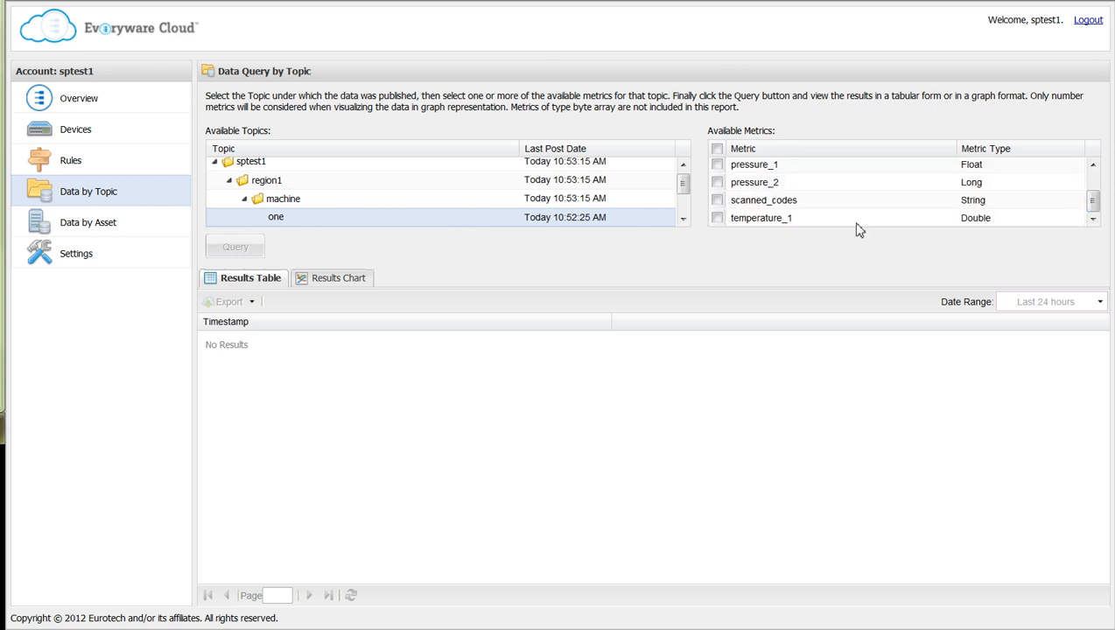
{"action": "left_click", "coordinate": [718, 217]}
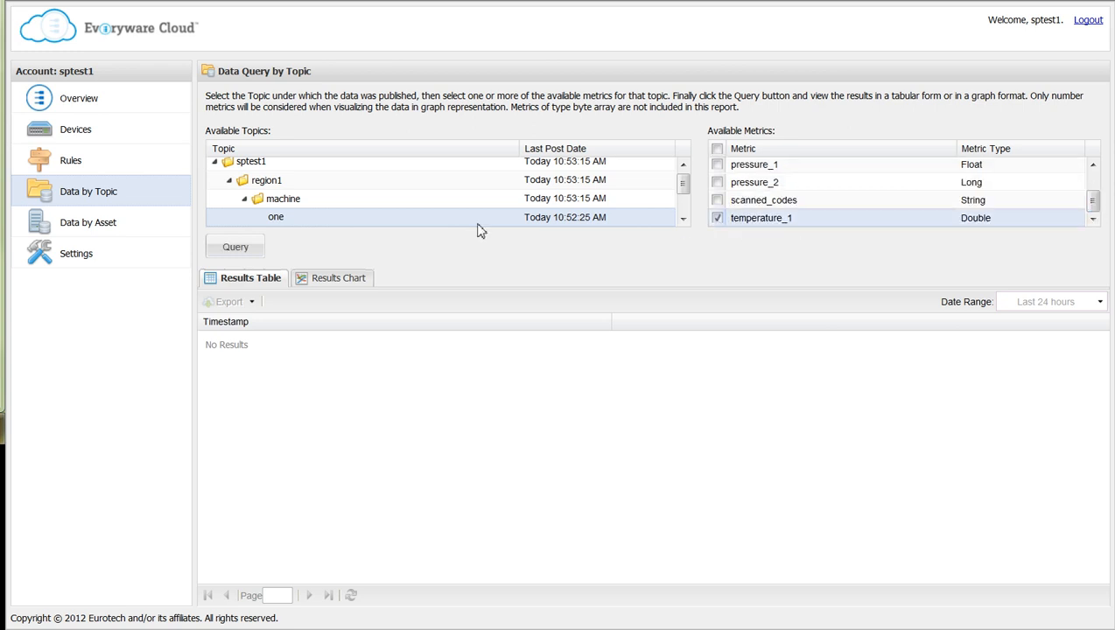
Run the temperature_1 query returning 251 readings, then go to Data by Asset
{"action": "left_click", "coordinate": [235, 245]}
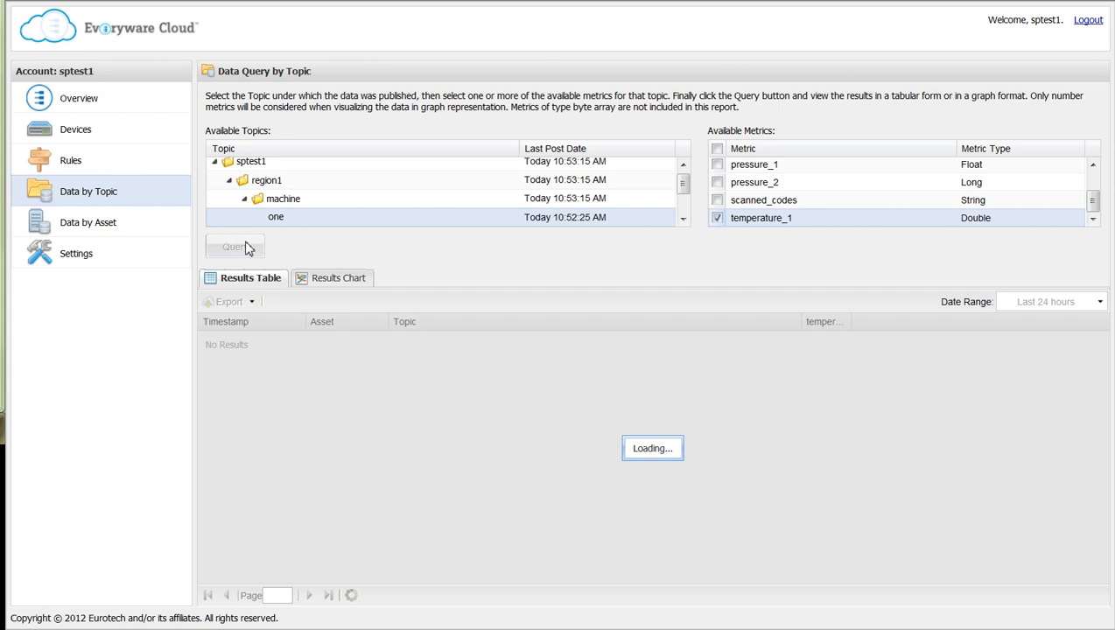
{"action": "left_click", "coordinate": [234, 245]}
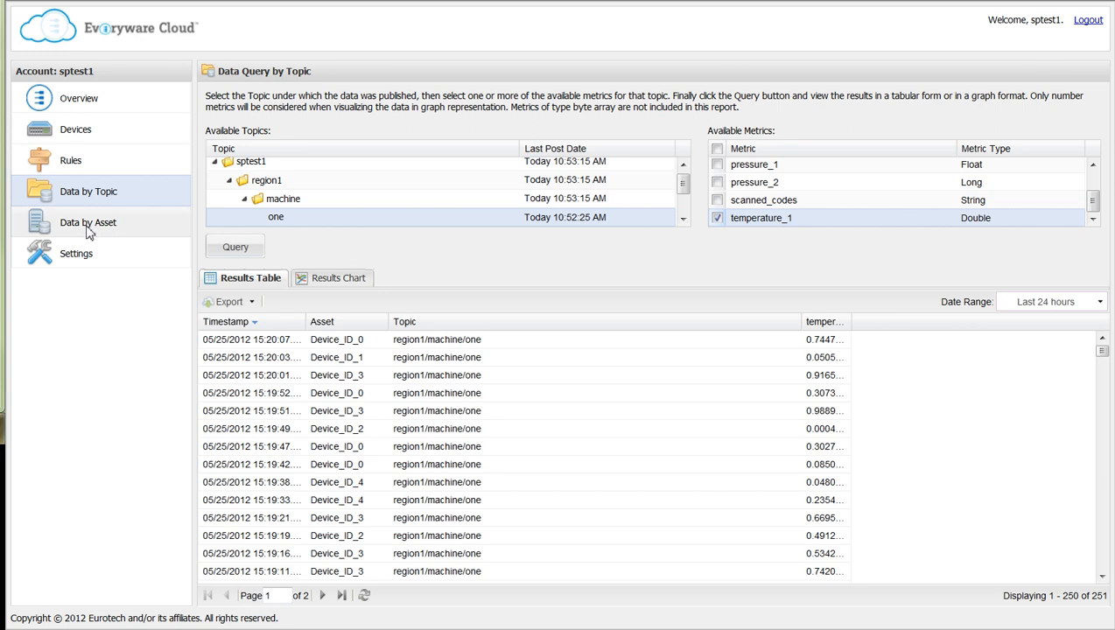
{"action": "left_click", "coordinate": [88, 222]}
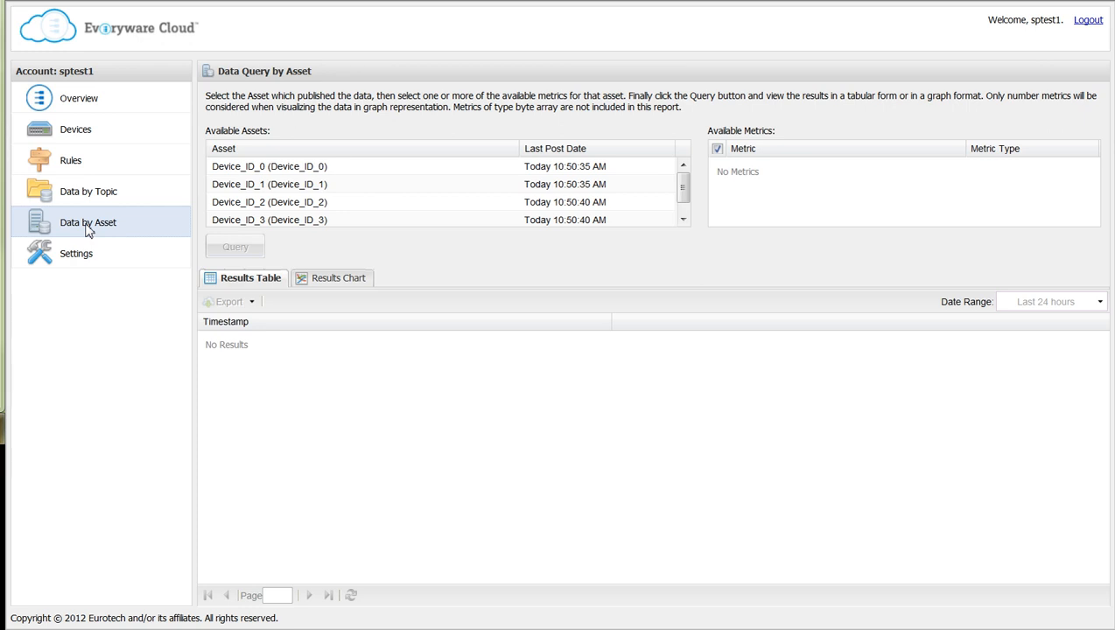
Query Device_ID_0's temperature_1 readings and view the 251 results as a line chart
{"action": "left_click", "coordinate": [269, 165]}
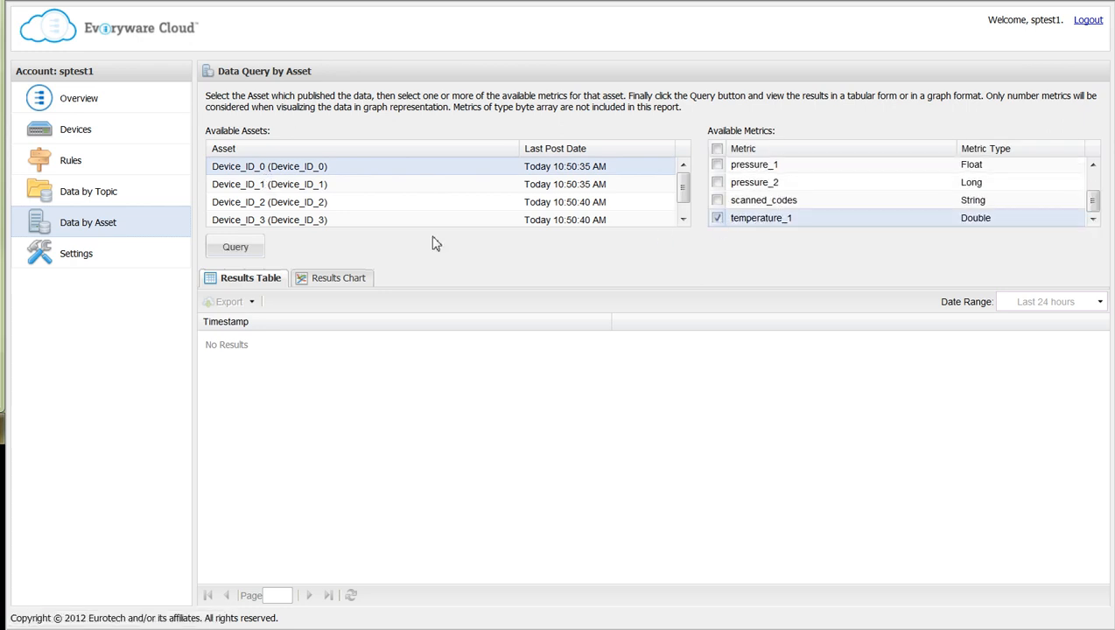
{"action": "left_click", "coordinate": [234, 245]}
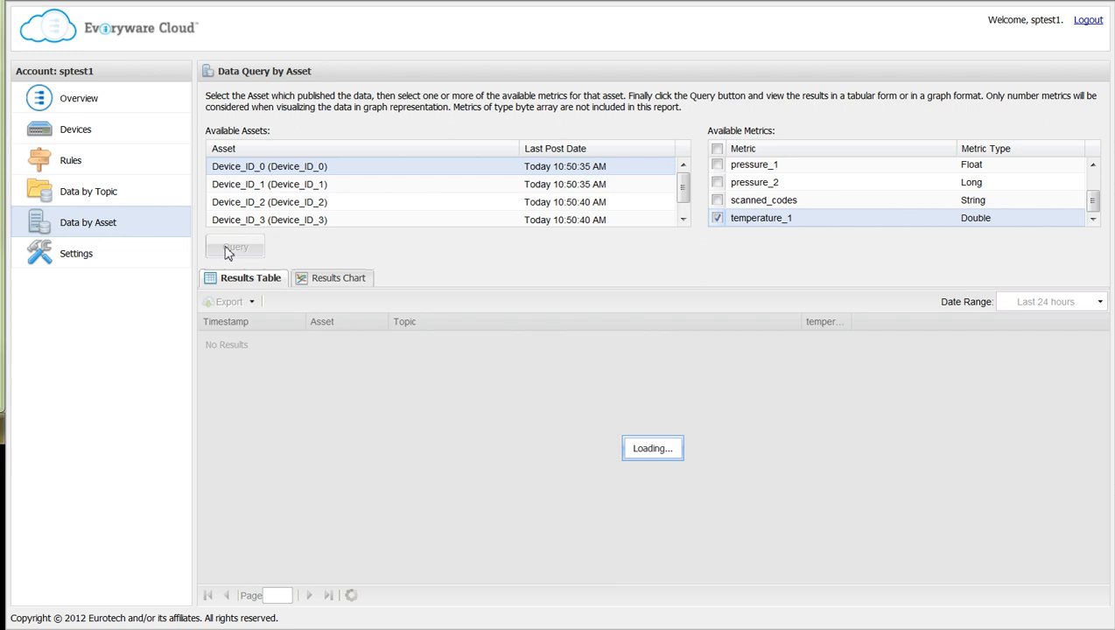
{"action": "left_click", "coordinate": [235, 246]}
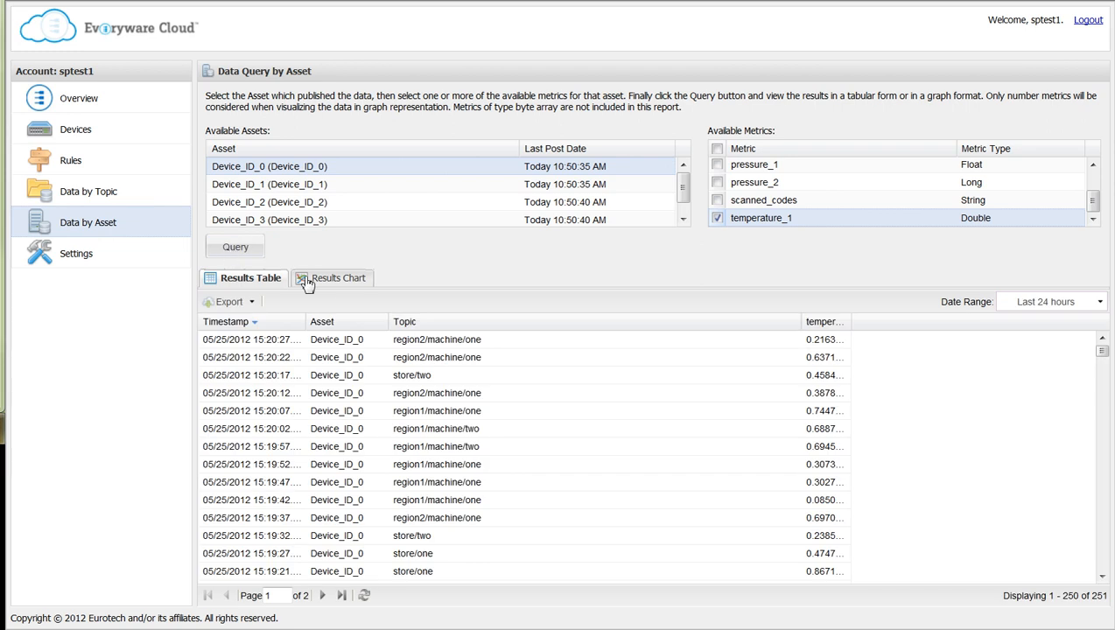
{"action": "left_click", "coordinate": [334, 276]}
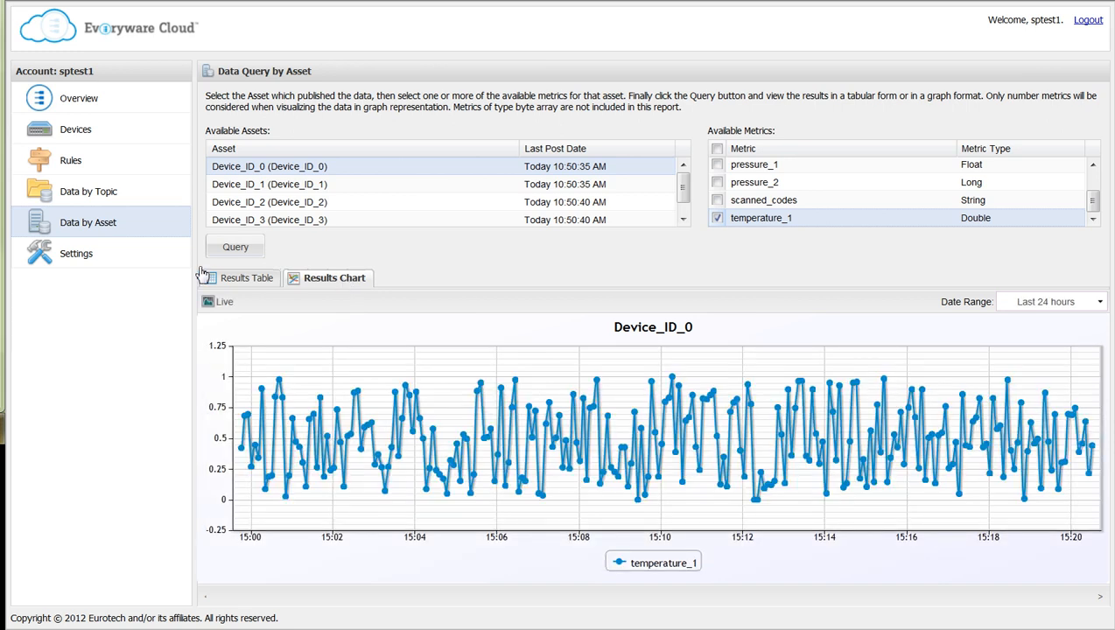
{"action": "mouse_move", "coordinate": [123, 203]}
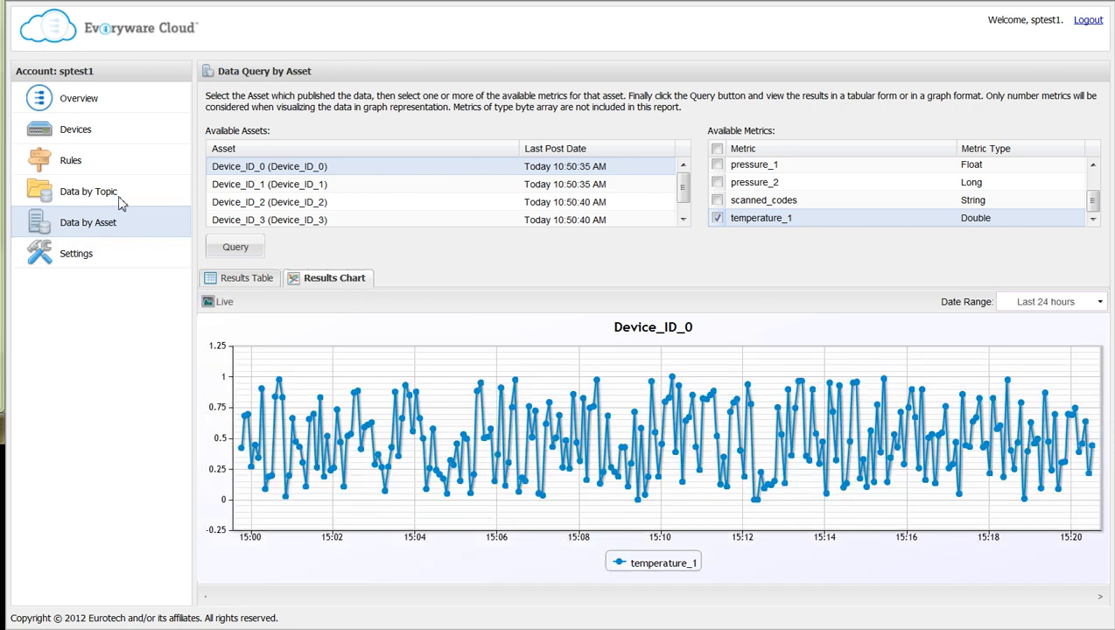
View the Rules list with Test Rule, look at the New Rule form and cancel it
{"action": "left_click", "coordinate": [70, 161]}
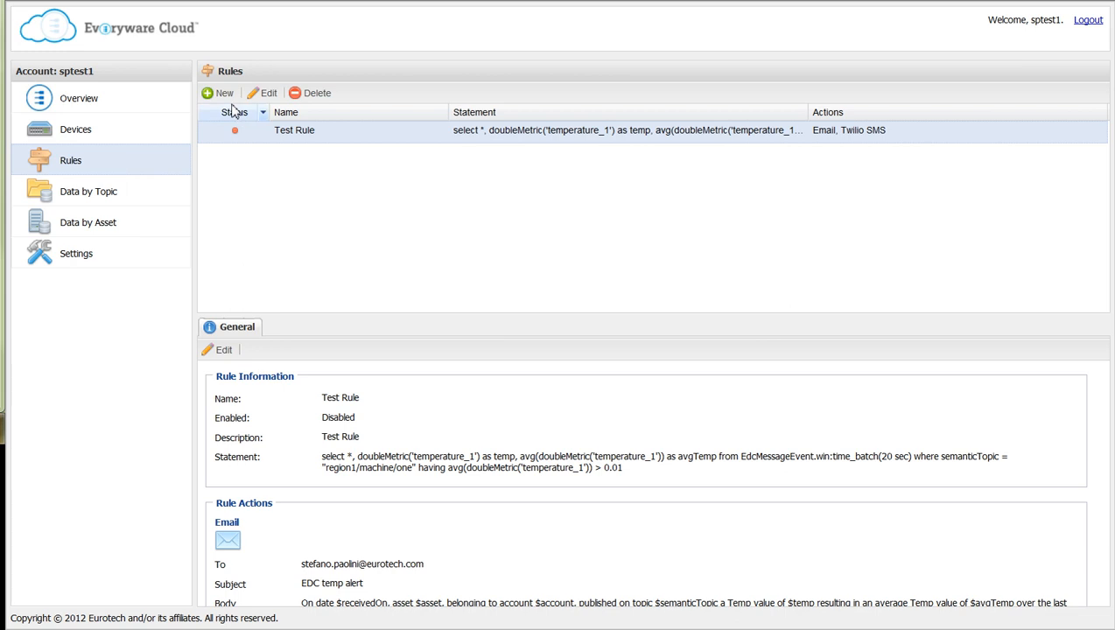
{"action": "left_click", "coordinate": [217, 92]}
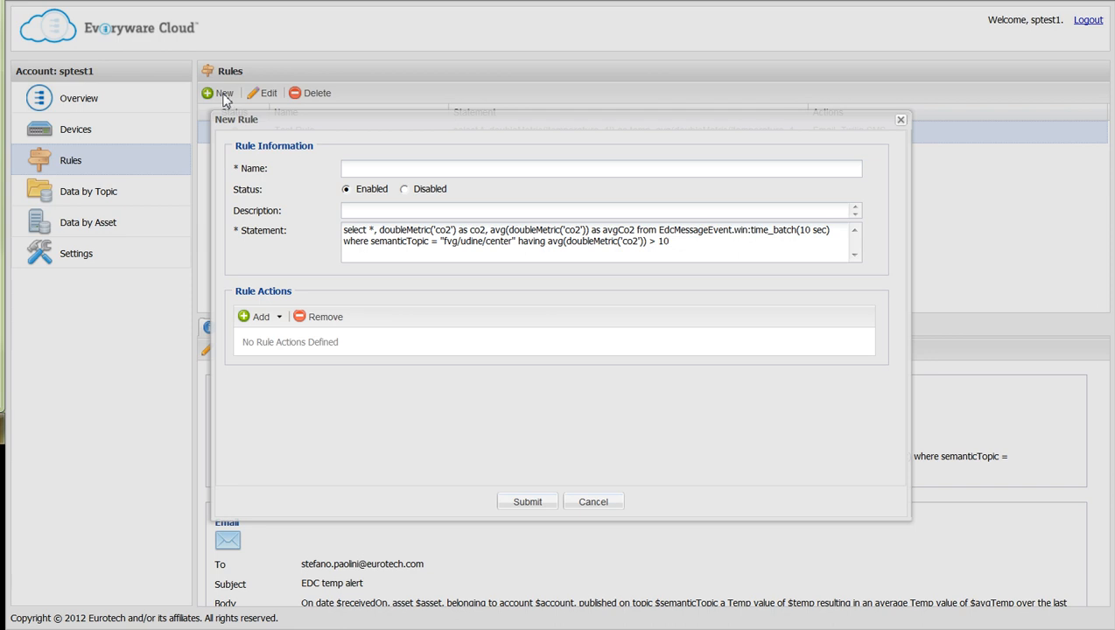
{"action": "mouse_move", "coordinate": [229, 105]}
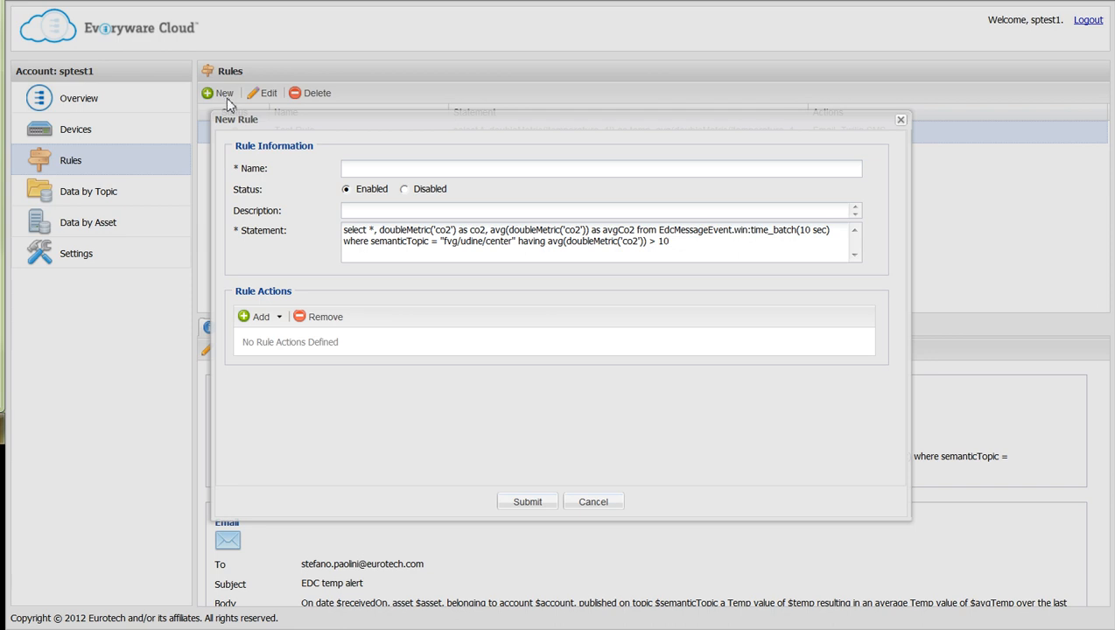
{"action": "left_click", "coordinate": [591, 501]}
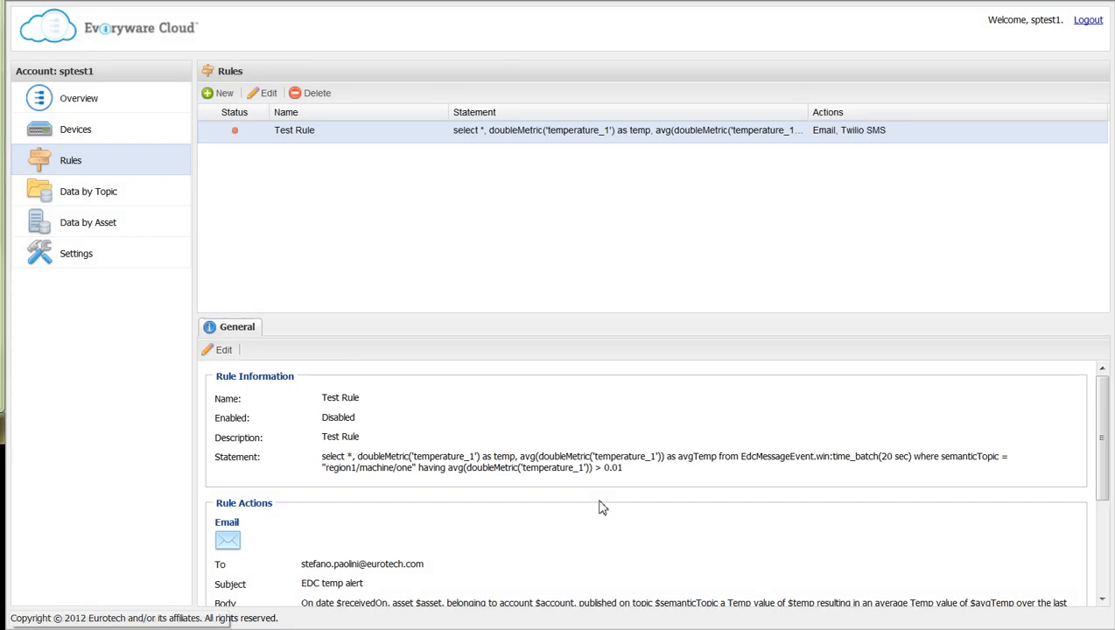
{"action": "mouse_move", "coordinate": [77, 259]}
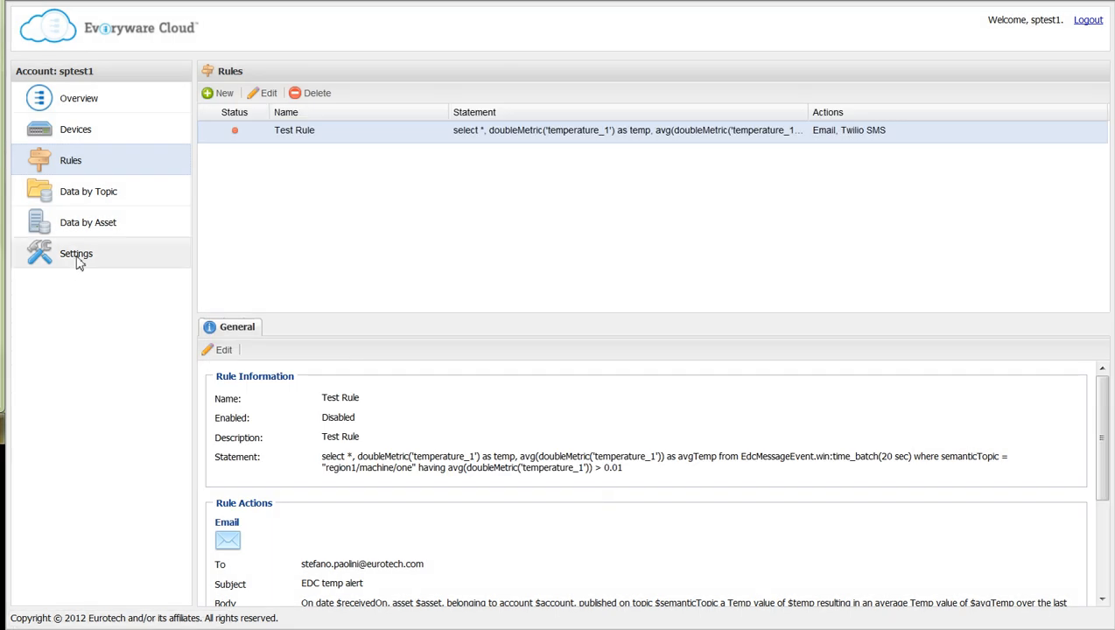
View the account Settings usage summary showing 7 of 50 MB received
{"action": "left_click", "coordinate": [77, 253]}
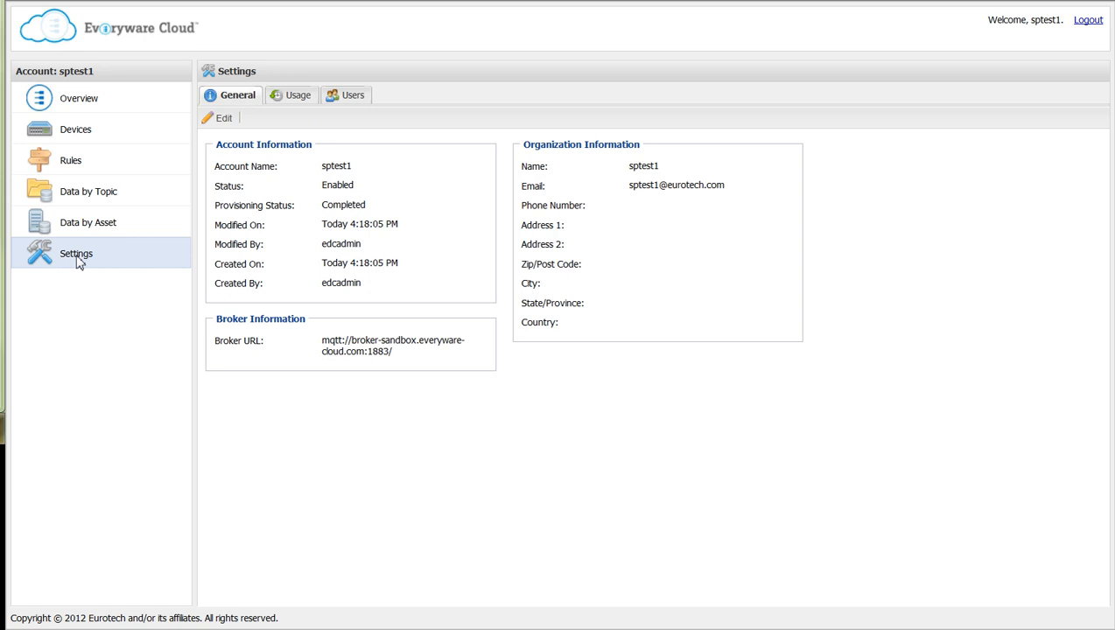
{"action": "mouse_move", "coordinate": [306, 136]}
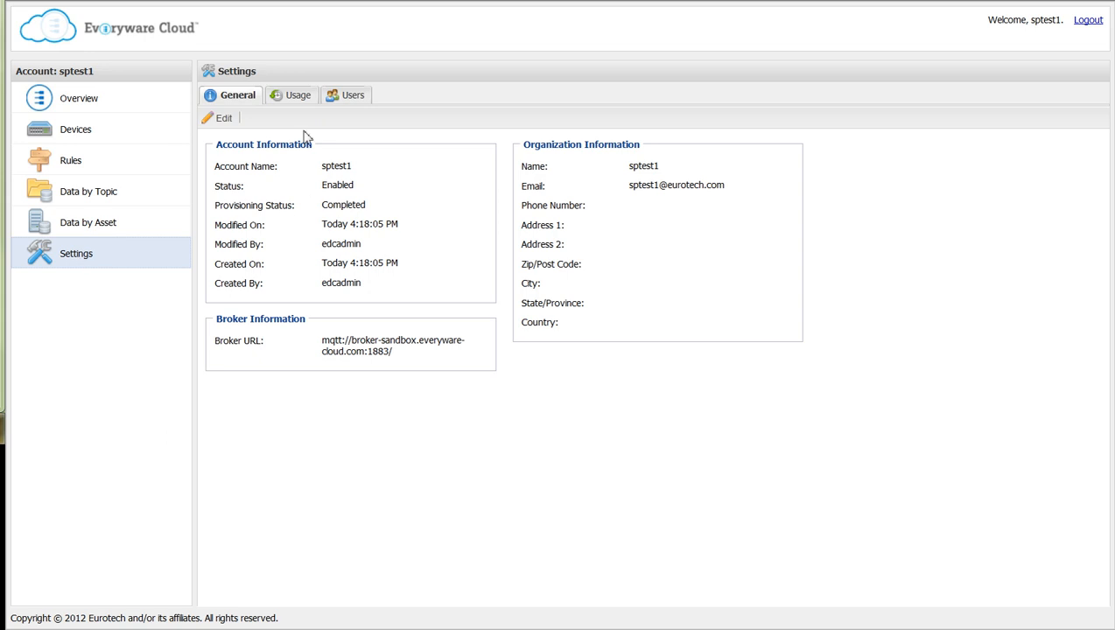
{"action": "left_click", "coordinate": [294, 95]}
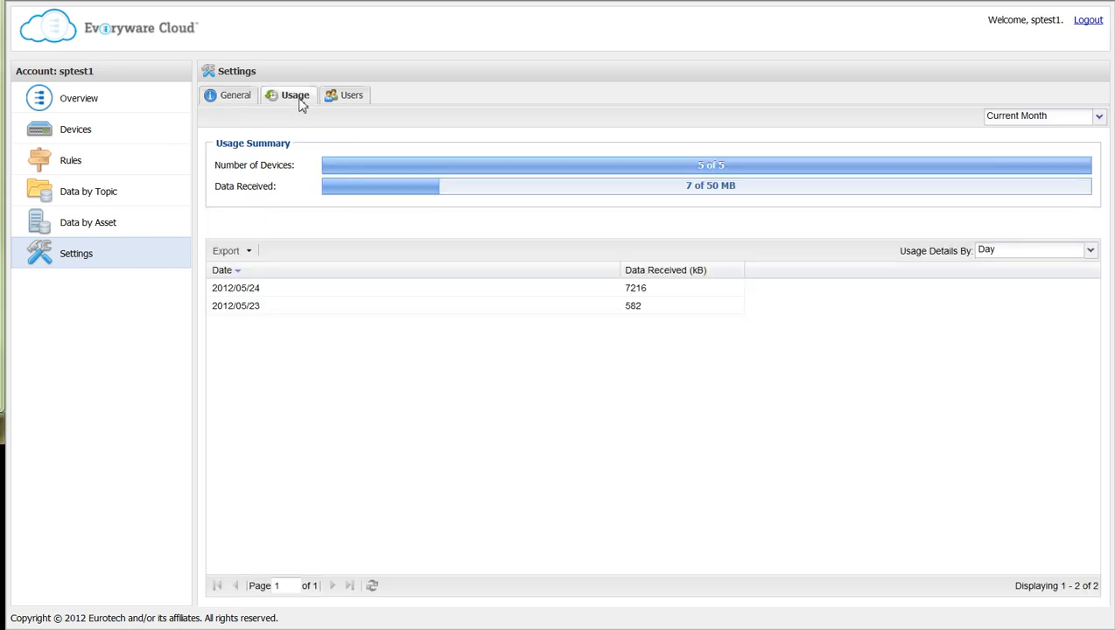